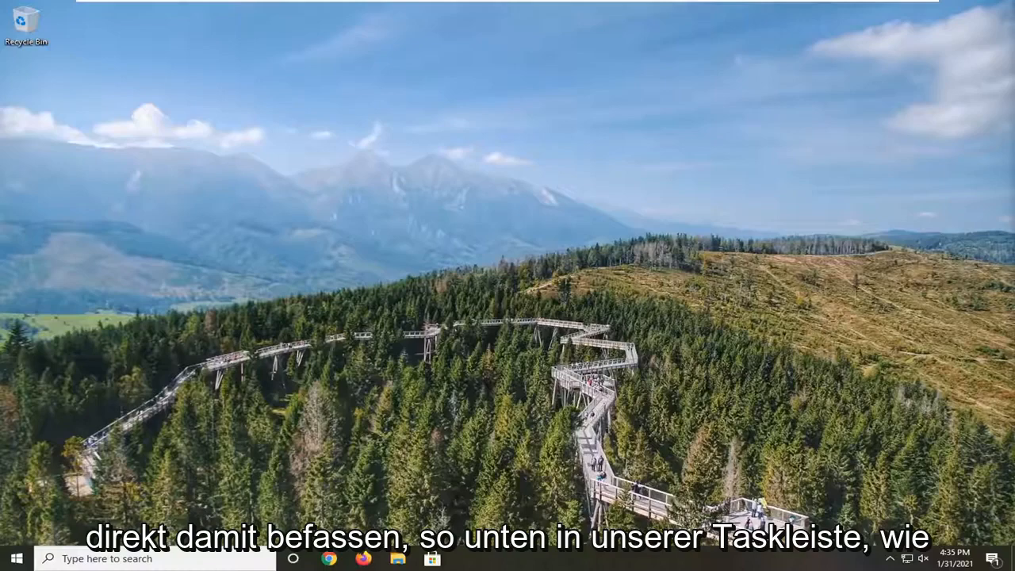
Open Sound settings from the taskbar speaker icon and scroll to Manage sound devices.
{"action": "right_click", "coordinate": [922, 557]}
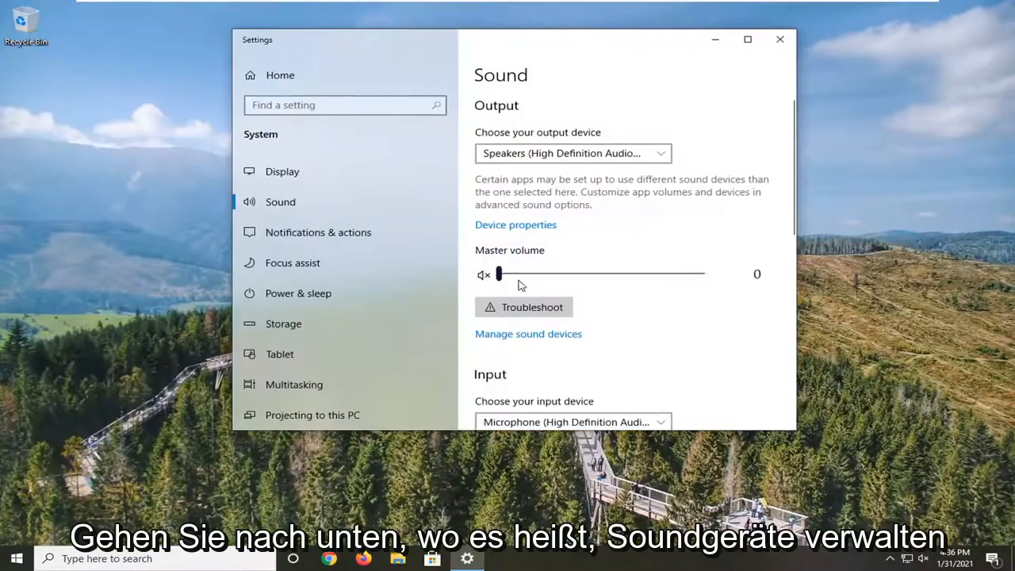
{"action": "scroll", "scroll_direction": "down", "scroll_amount": 3}
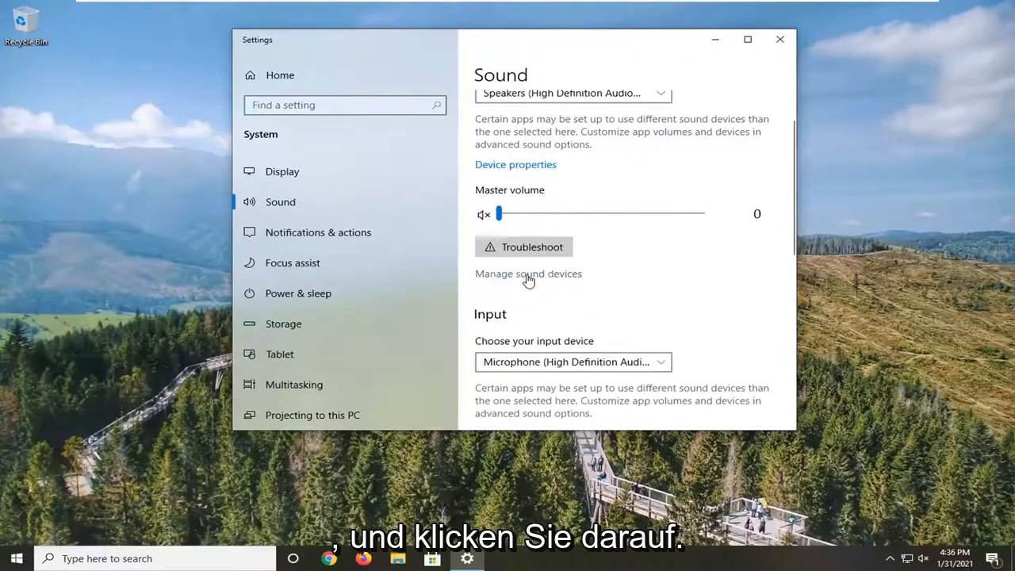
Open Manage sound devices to list the speakers and microphone.
{"action": "left_click", "coordinate": [528, 273]}
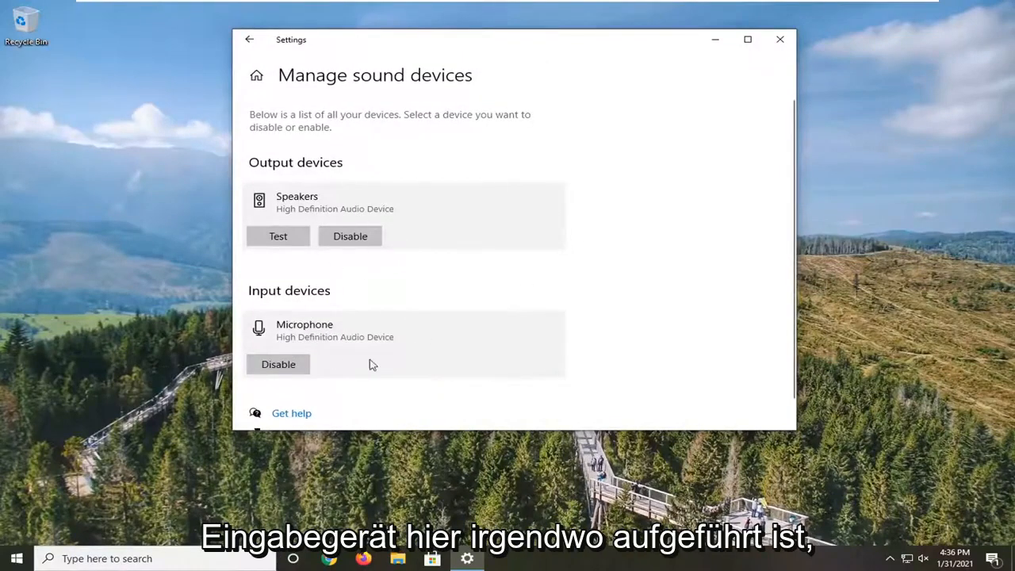
{"action": "mouse_move", "coordinate": [278, 236]}
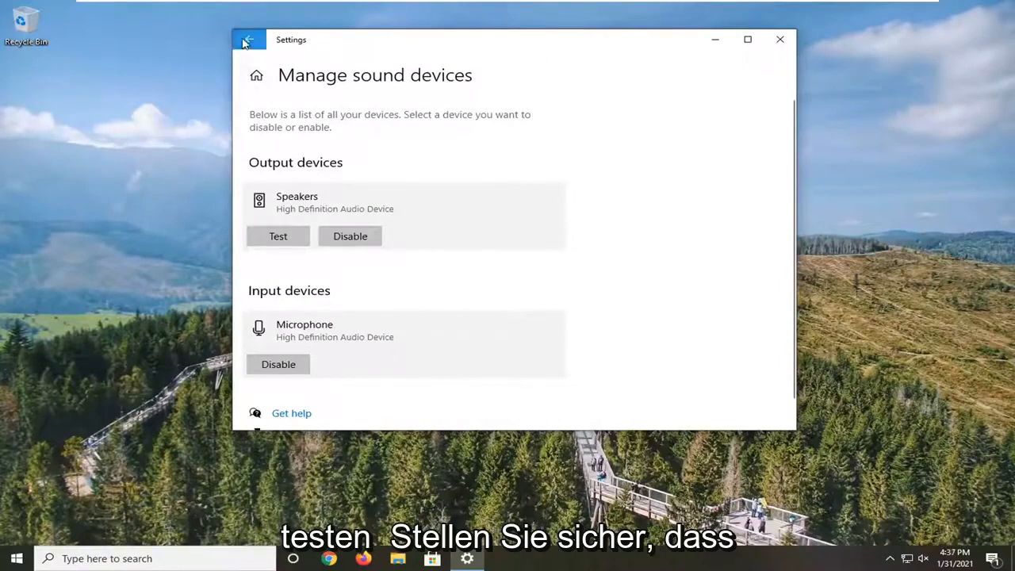
Return to the Sound page and confirm Microphone is the selected input device.
{"action": "left_click", "coordinate": [248, 40]}
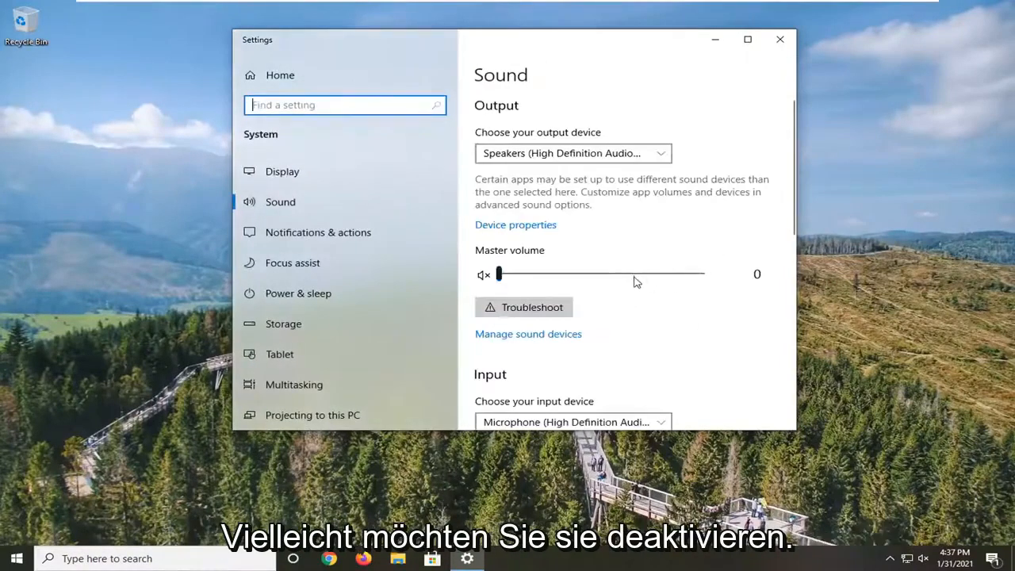
{"action": "scroll", "scroll_direction": "down", "scroll_amount": 3}
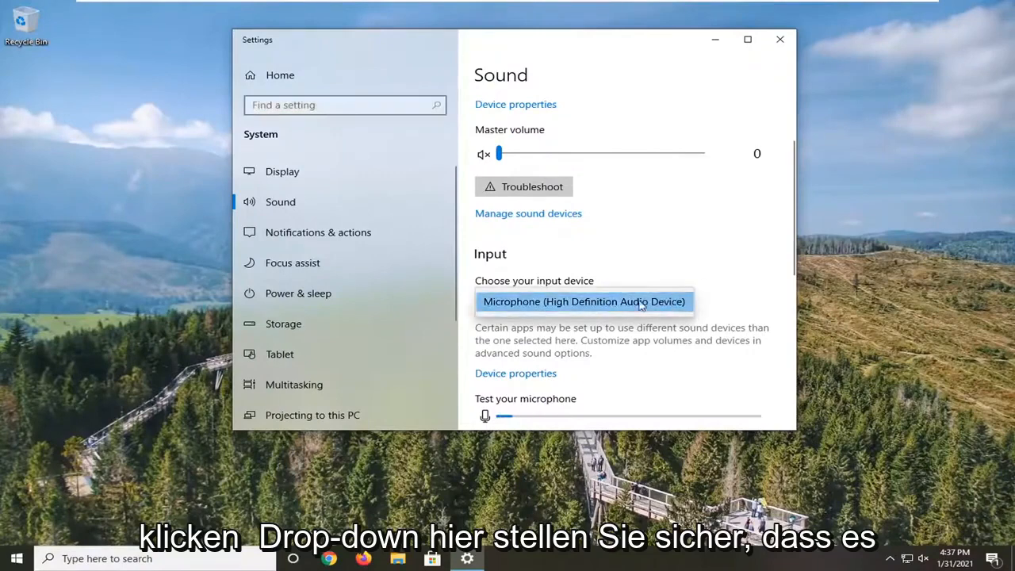
{"action": "scroll", "scroll_direction": "down", "scroll_amount": 3}
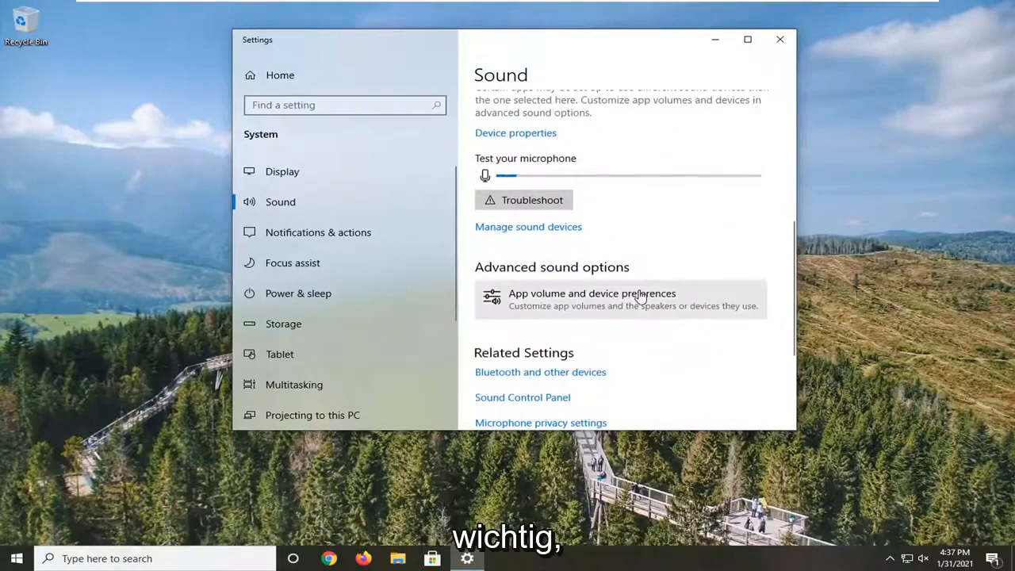
{"action": "scroll", "scroll_direction": "up", "scroll_amount": 3}
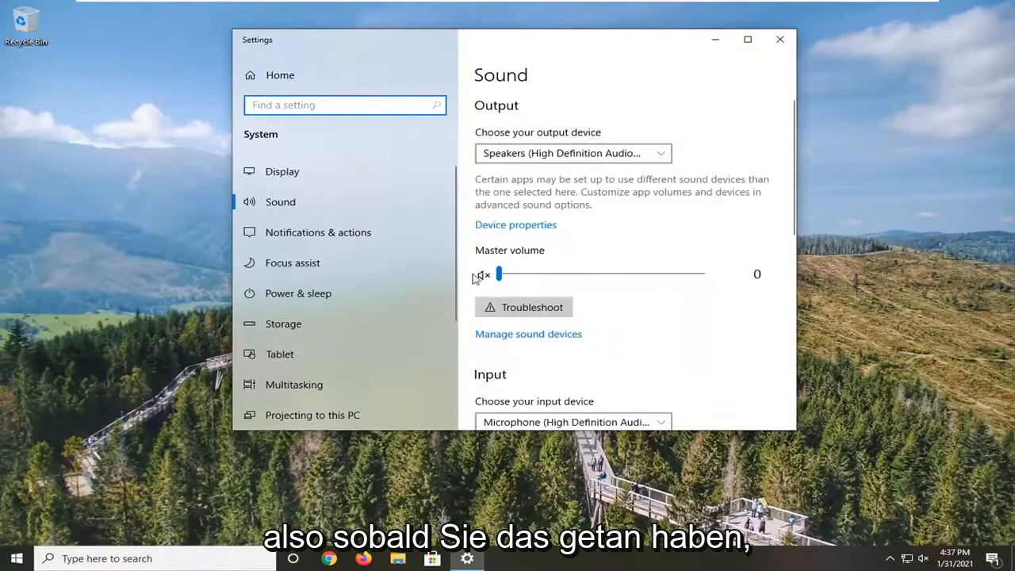
Search the Start menu for 'troubleshoot' and open Troubleshoot settings.
{"action": "left_click", "coordinate": [15, 559]}
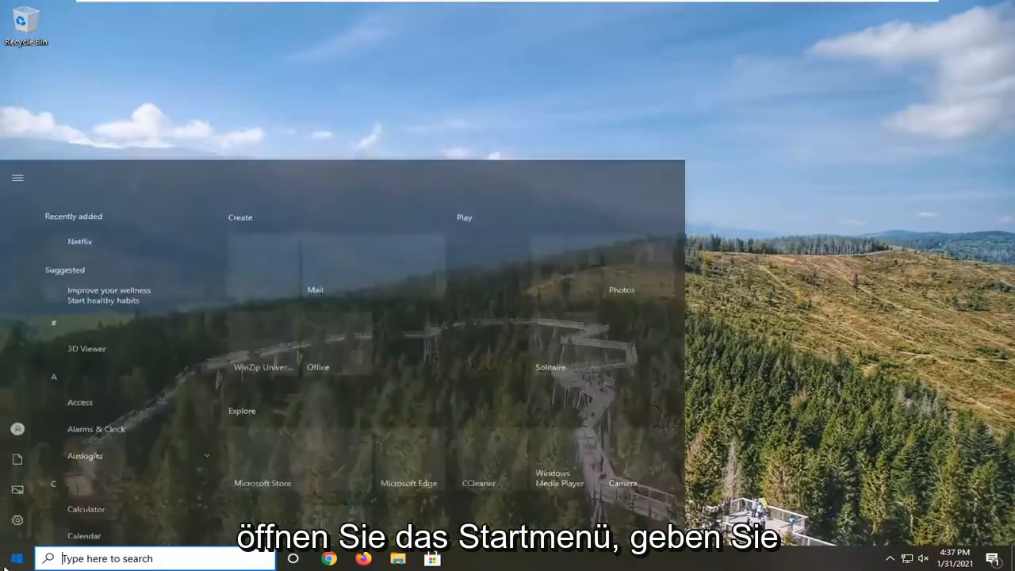
{"action": "type", "text": "troublesho"}
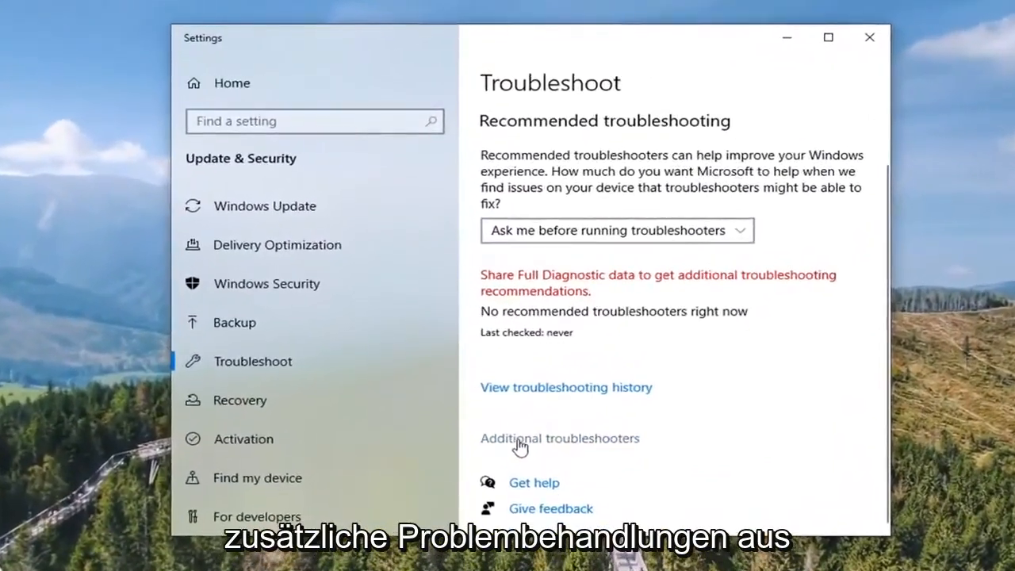
Run the Bluetooth troubleshooter from the Additional troubleshooters list.
{"action": "left_click", "coordinate": [559, 438]}
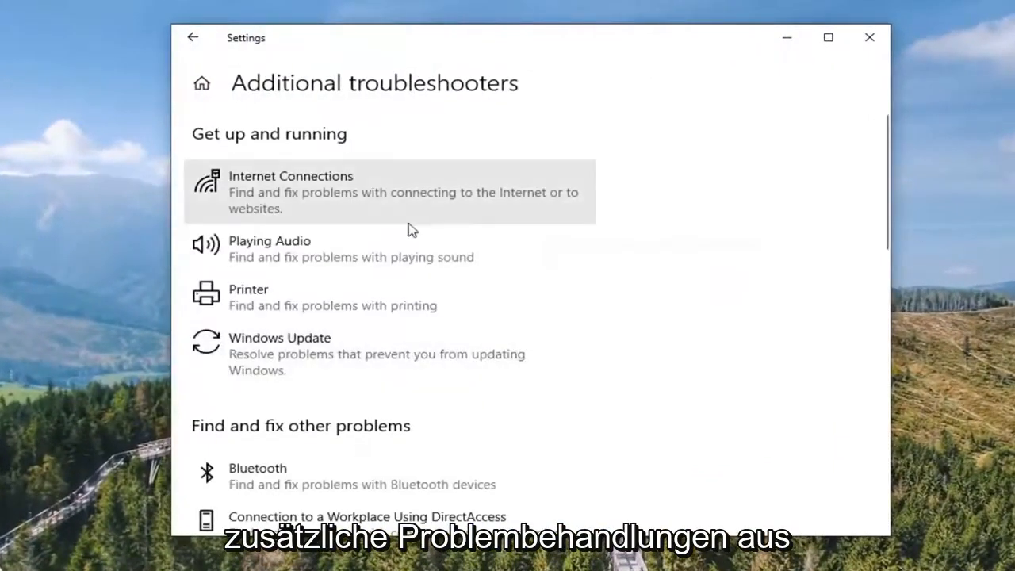
{"action": "scroll", "scroll_direction": "down", "scroll_amount": 3}
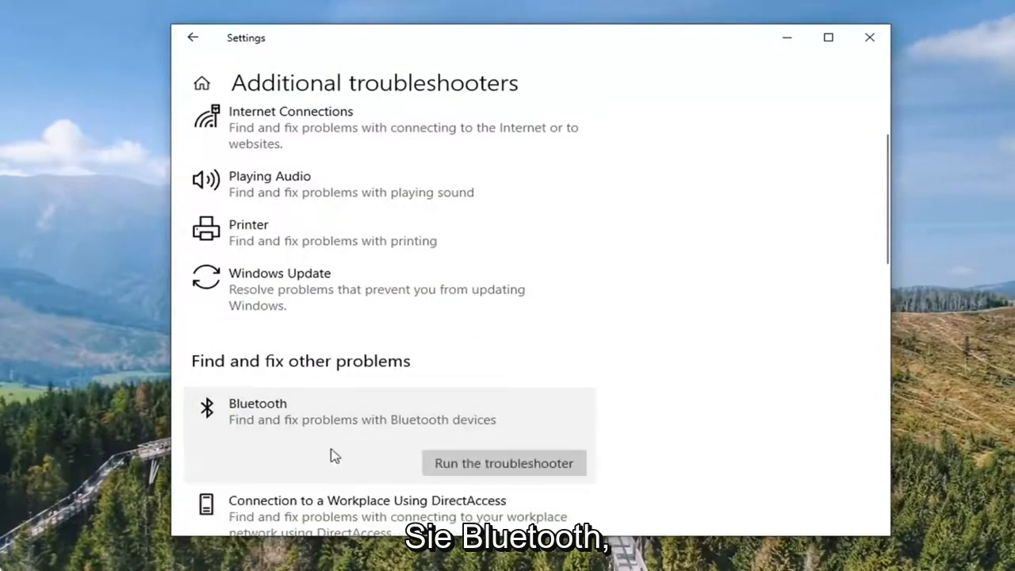
{"action": "mouse_move", "coordinate": [503, 437]}
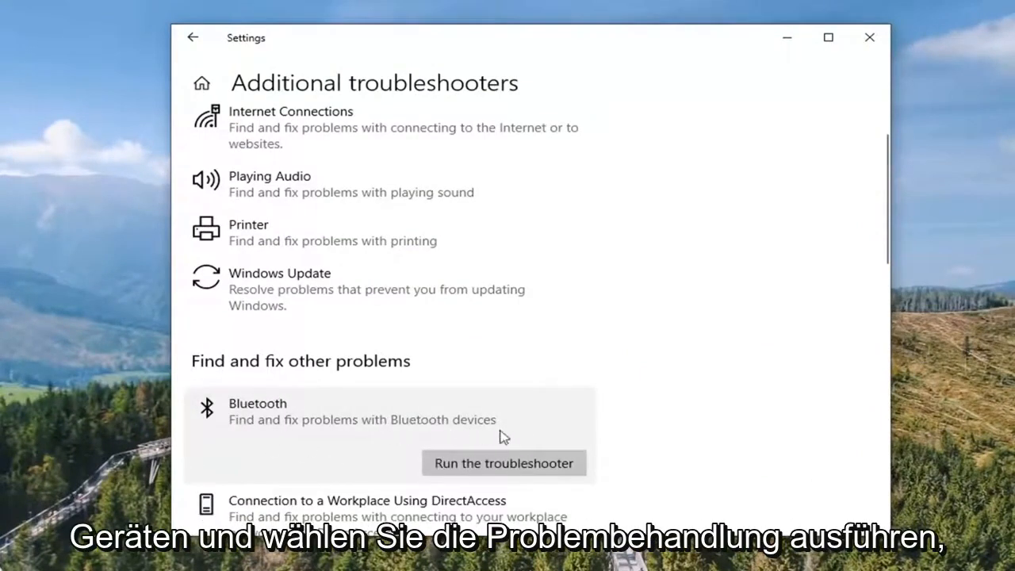
{"action": "left_click", "coordinate": [503, 464]}
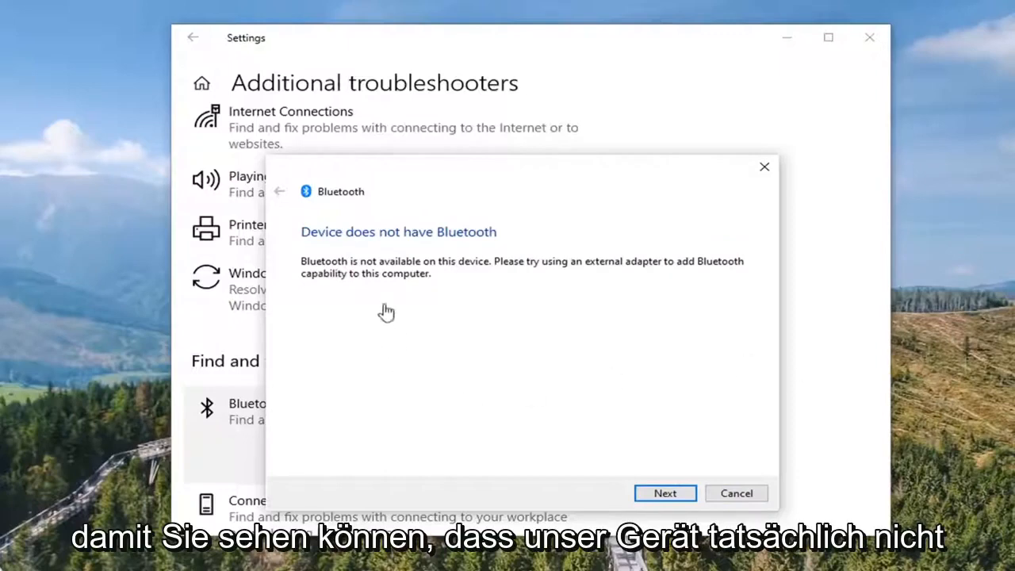
{"action": "mouse_move", "coordinate": [432, 255]}
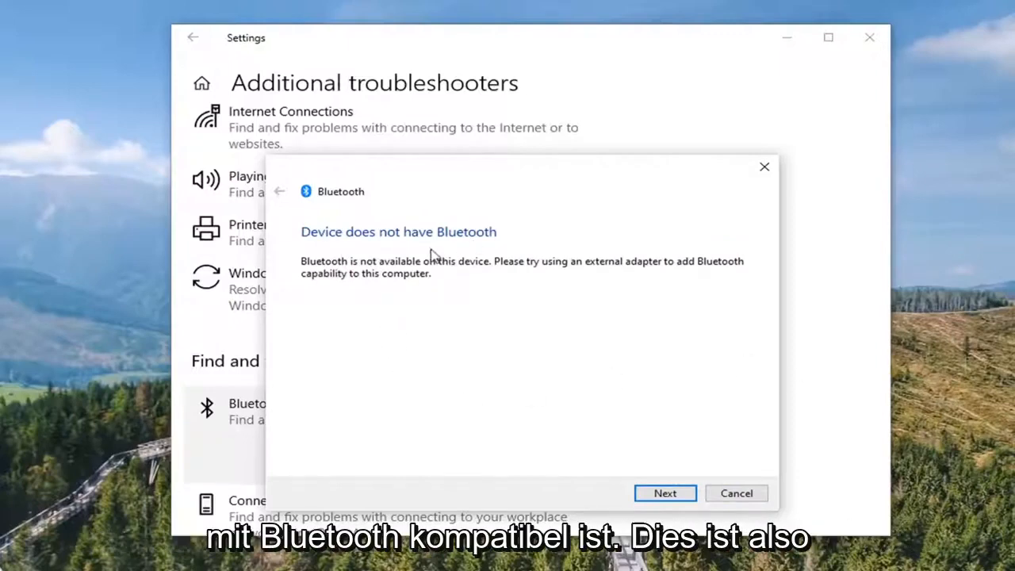
{"action": "mouse_move", "coordinate": [427, 342]}
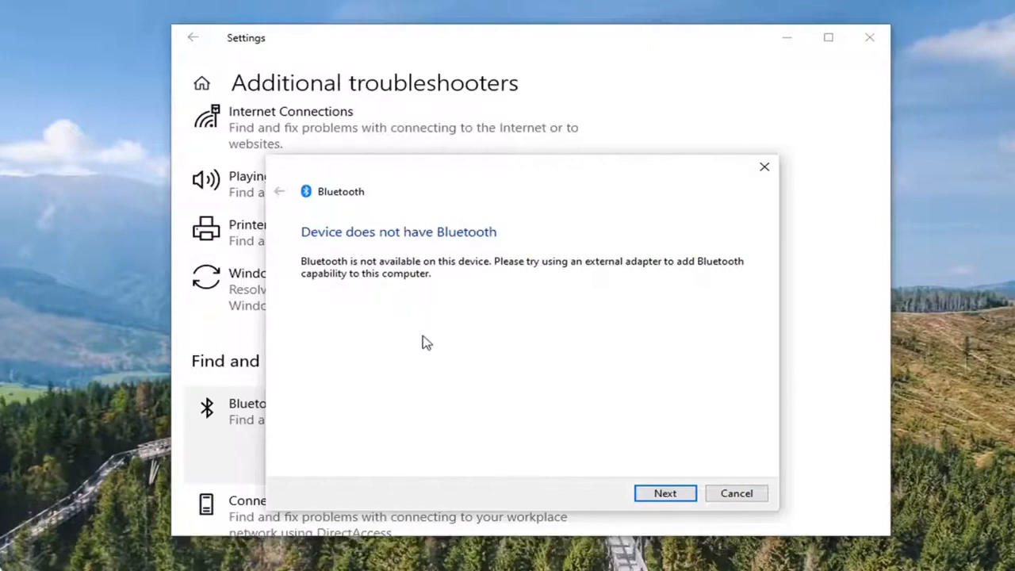
{"action": "mouse_move", "coordinate": [516, 352]}
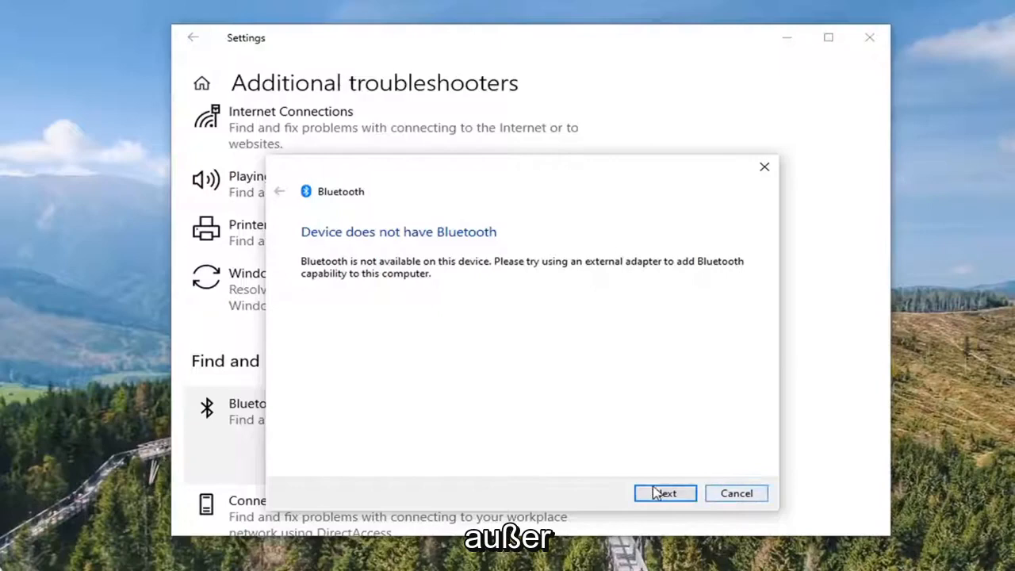
Dismiss the Bluetooth troubleshooter after it reports no Bluetooth on the device.
{"action": "left_click", "coordinate": [665, 492]}
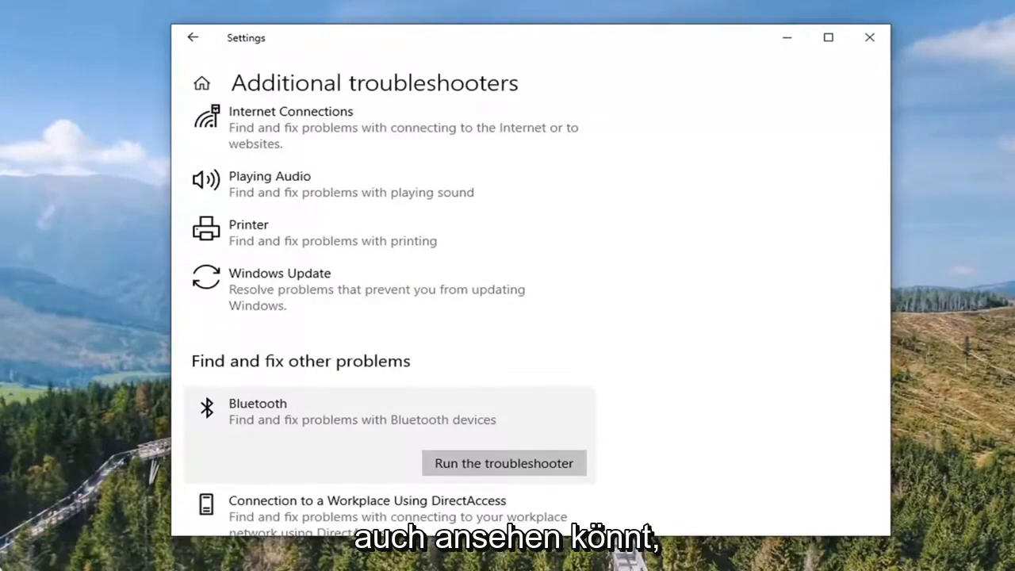
{"action": "mouse_move", "coordinate": [829, 44]}
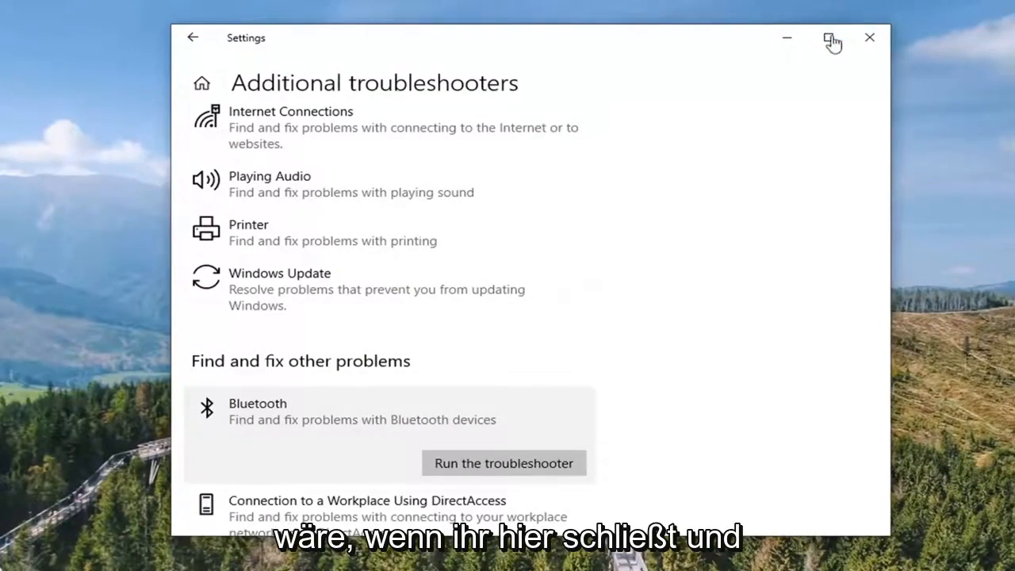
Close the Troubleshoot settings window.
{"action": "left_click", "coordinate": [869, 37]}
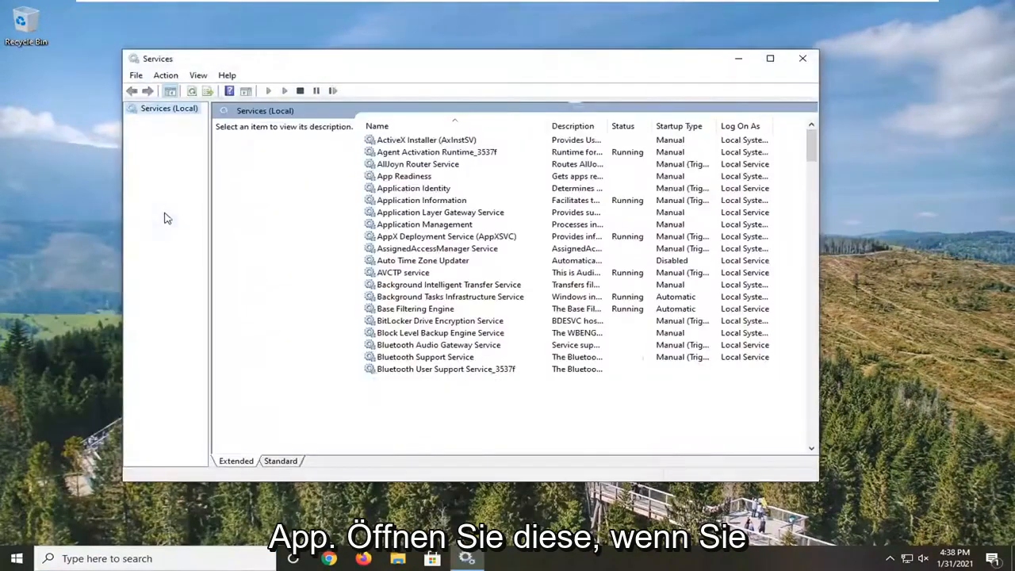
Set Bluetooth Support Service to Automatic startup, start it, and confirm.
{"action": "scroll", "scroll_direction": "down", "scroll_amount": 3}
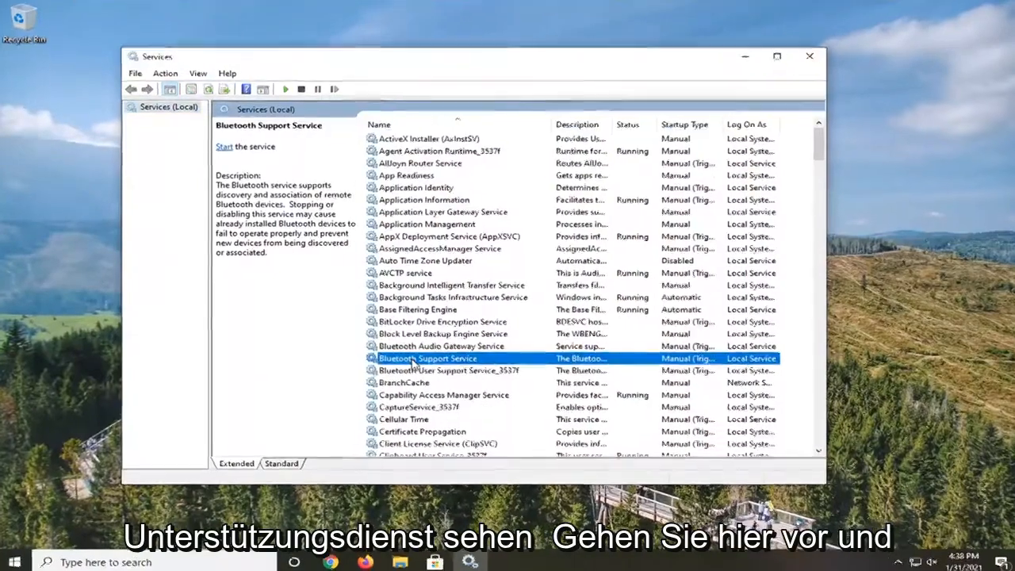
{"action": "double_click", "coordinate": [428, 359]}
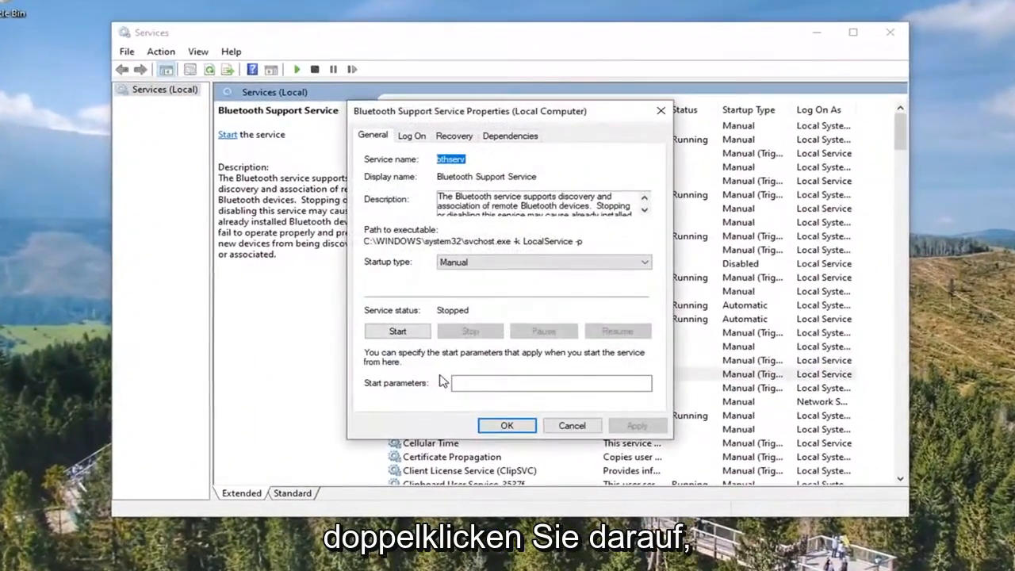
{"action": "left_click", "coordinate": [644, 262]}
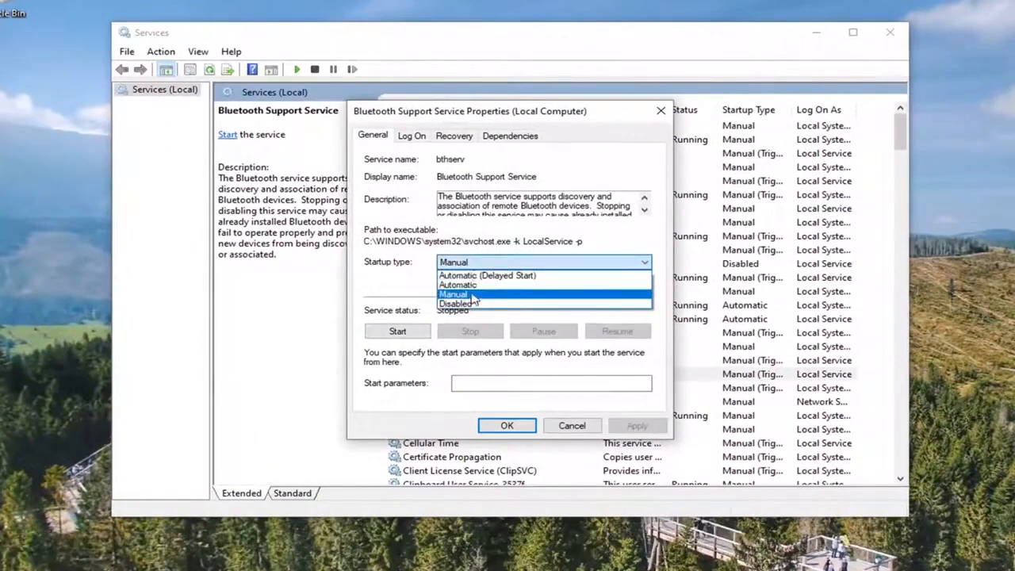
{"action": "left_click", "coordinate": [458, 284]}
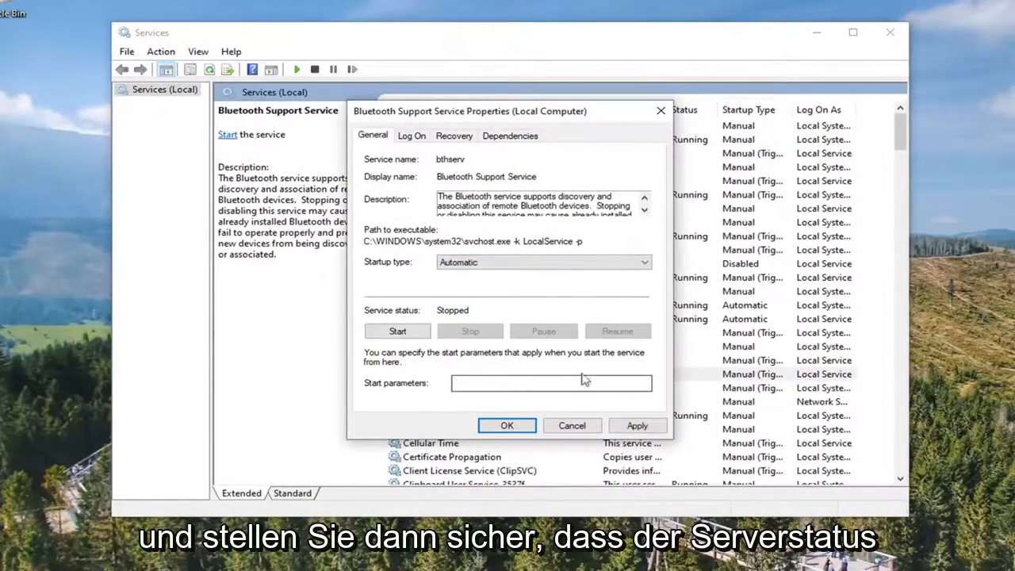
{"action": "left_click", "coordinate": [398, 331]}
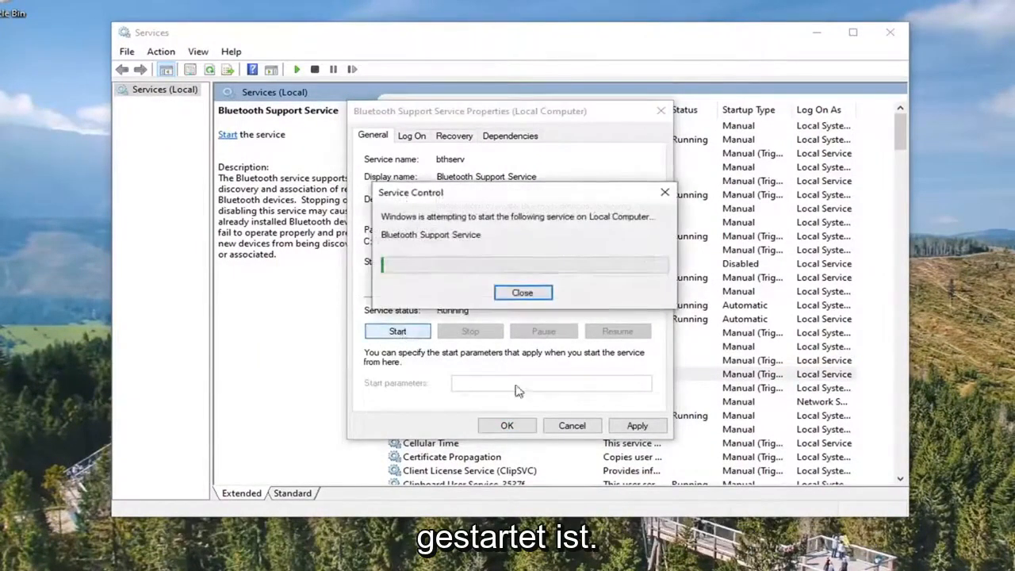
{"action": "left_click", "coordinate": [522, 292]}
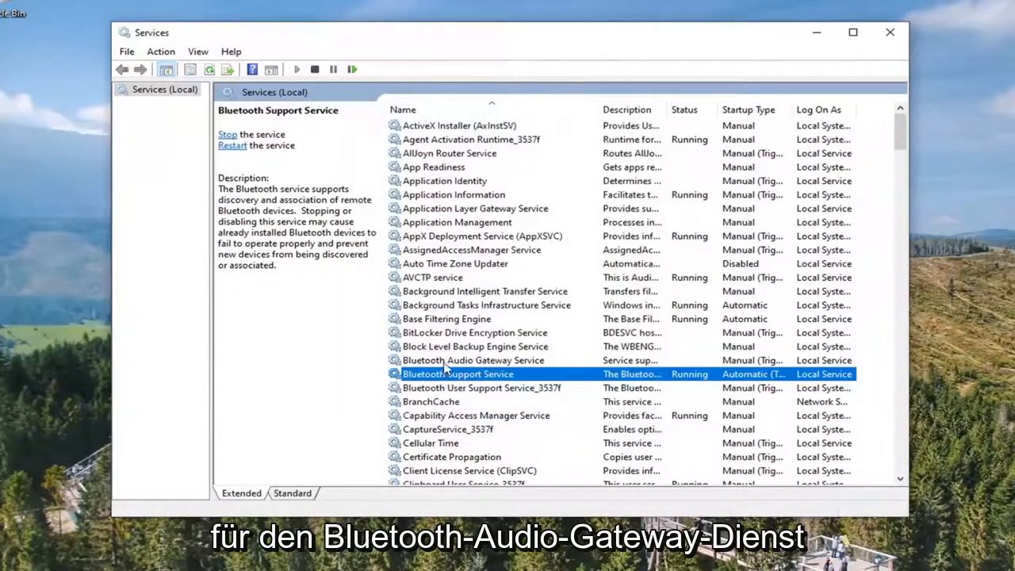
Start Bluetooth Audio Gateway Service with Automatic startup and confirm with OK.
{"action": "double_click", "coordinate": [473, 360]}
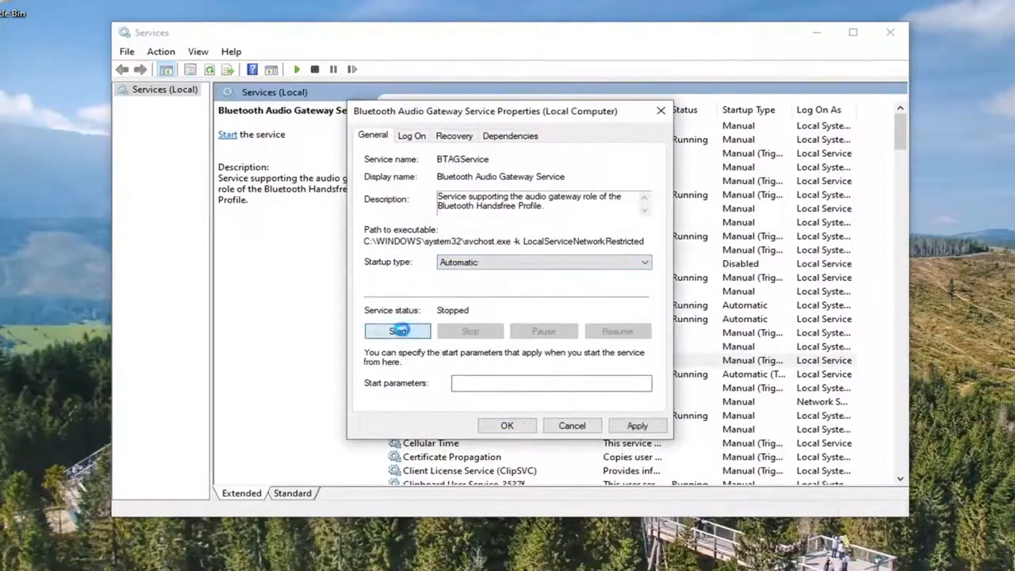
{"action": "left_click", "coordinate": [397, 331]}
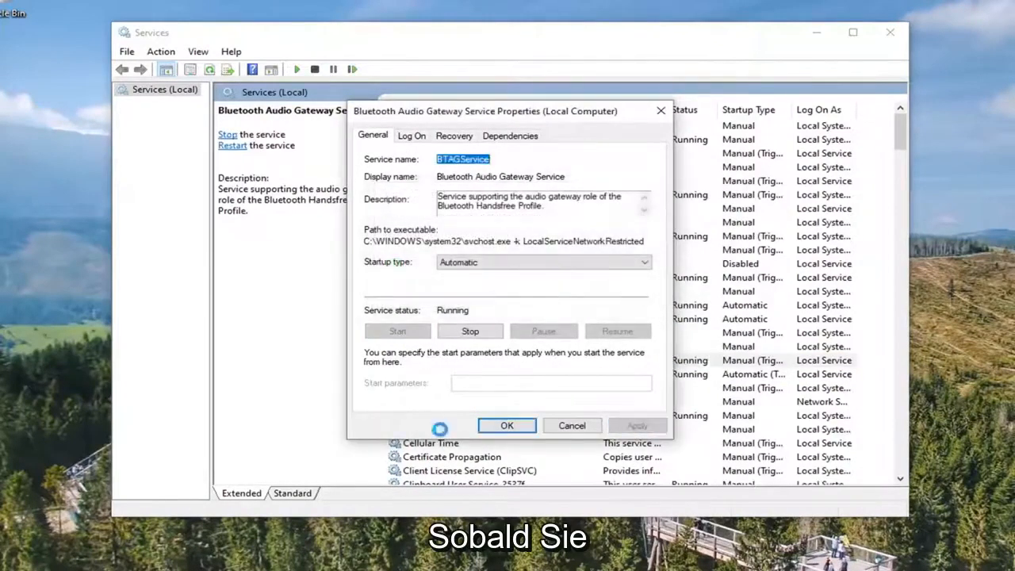
{"action": "left_click", "coordinate": [507, 426]}
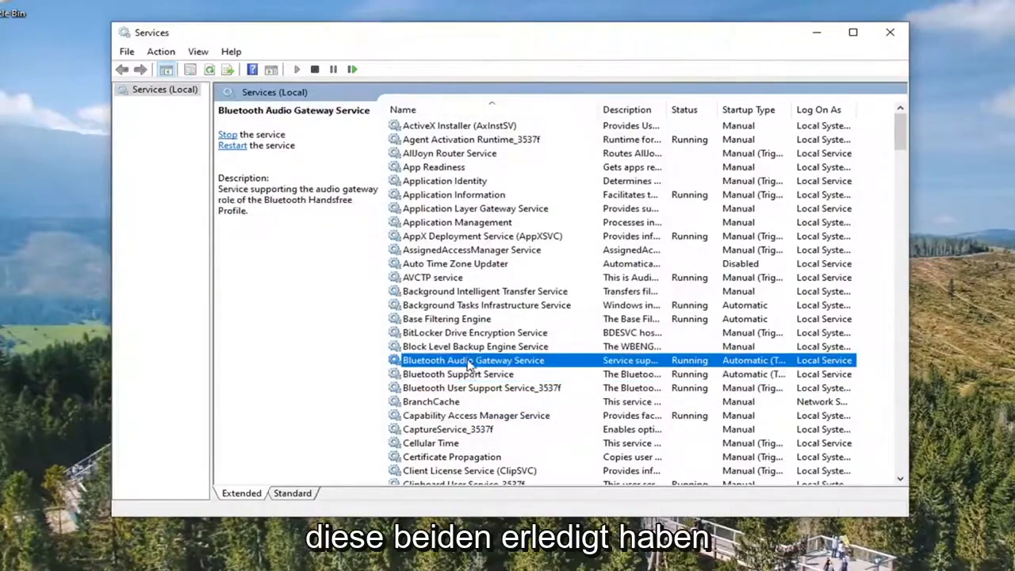